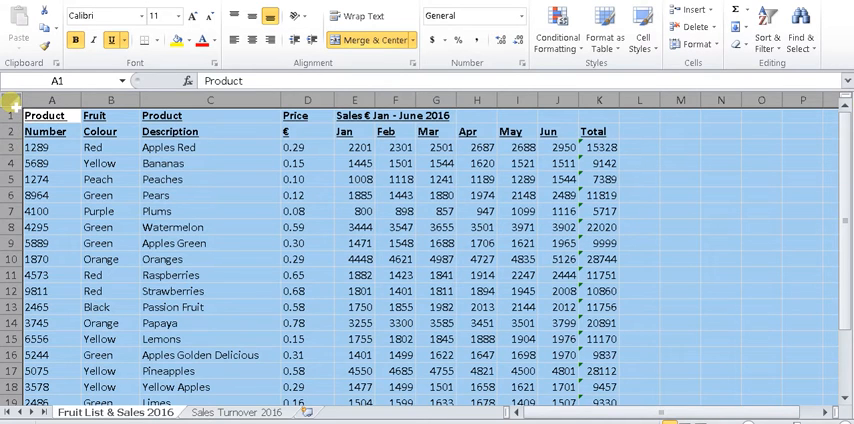
Review the Product Number, Description and sales columns, then switch to the Sales Turnover 2016 sheet.
click(51, 99)
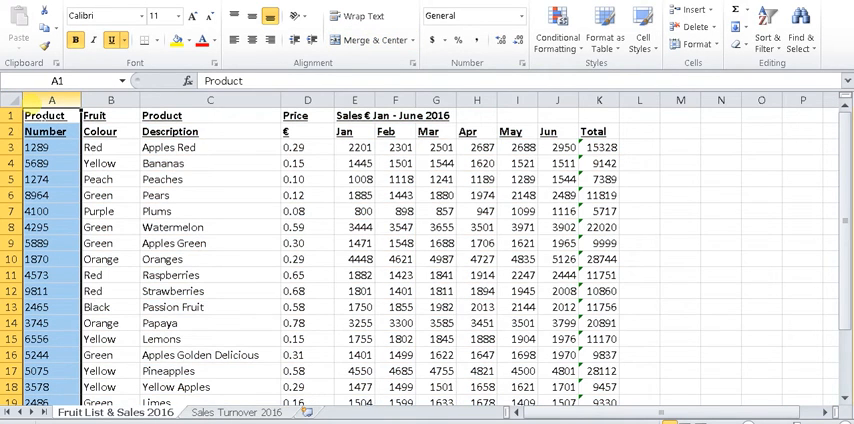
click(111, 100)
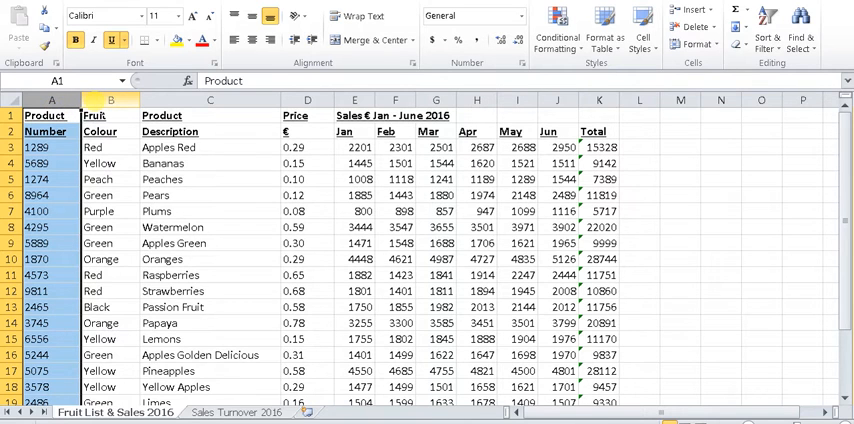
click(210, 99)
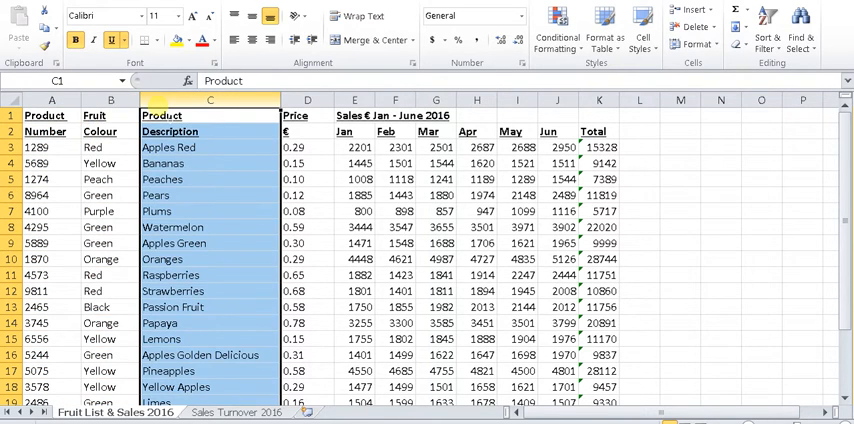
click(307, 100)
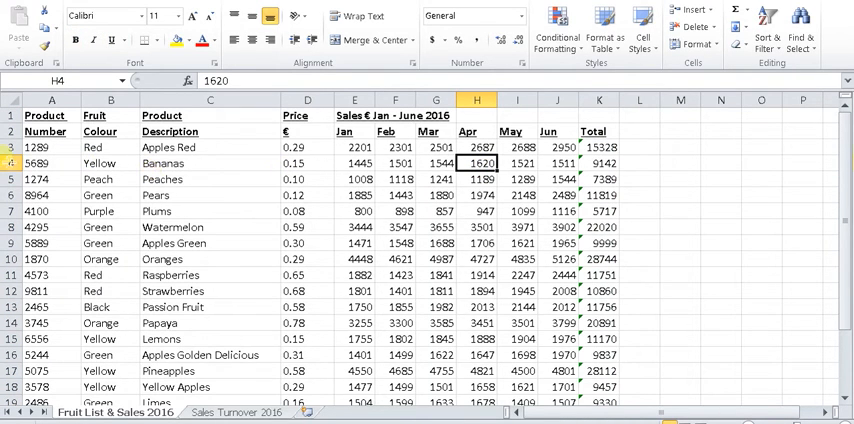
click(49, 99)
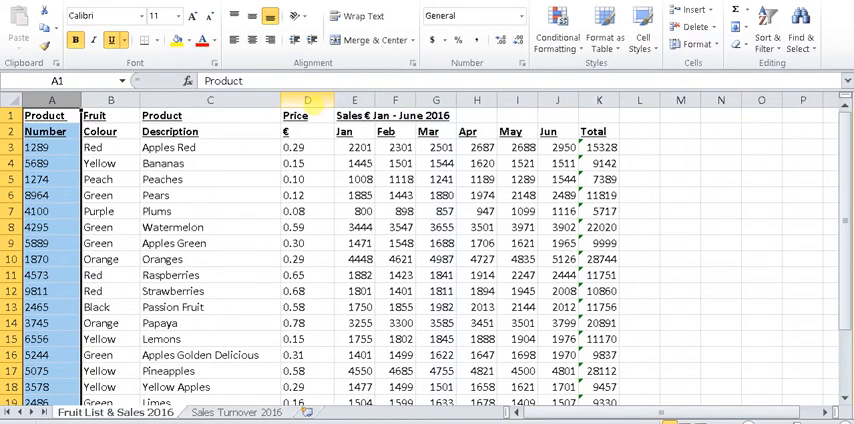
click(436, 243)
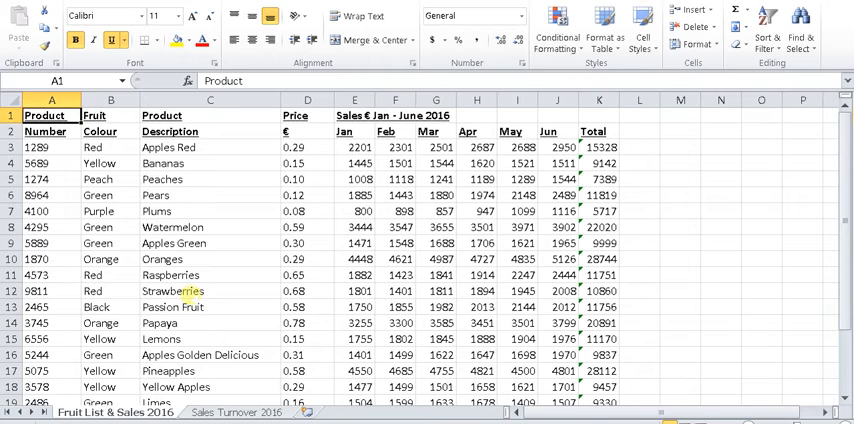
click(236, 412)
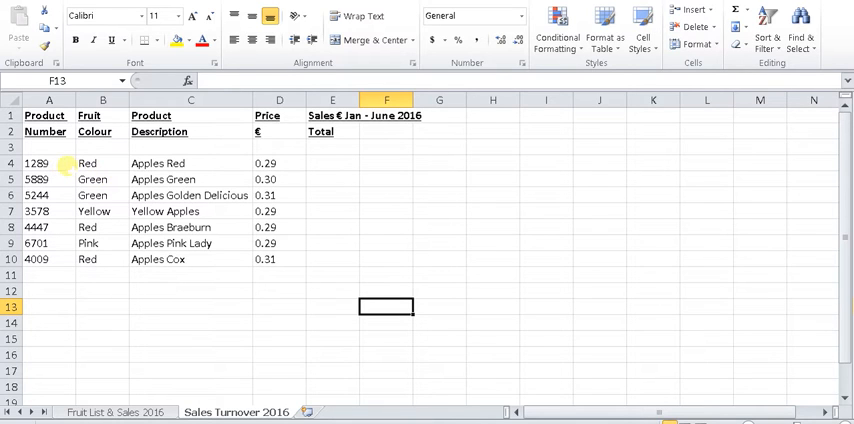
mouse_move(320, 163)
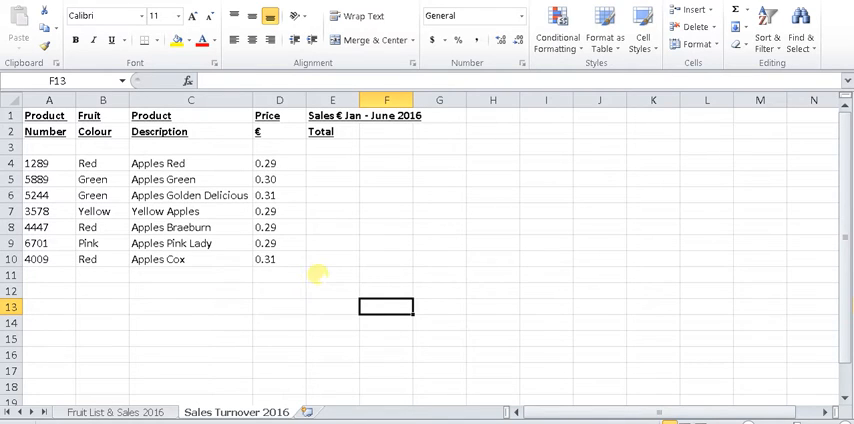
Enter =VLOOKUP(A4,'Fruit List & Sales 2016'!$A$1:$K$23,11,0) in E4 for Apples Red.
click(332, 163)
text(=)
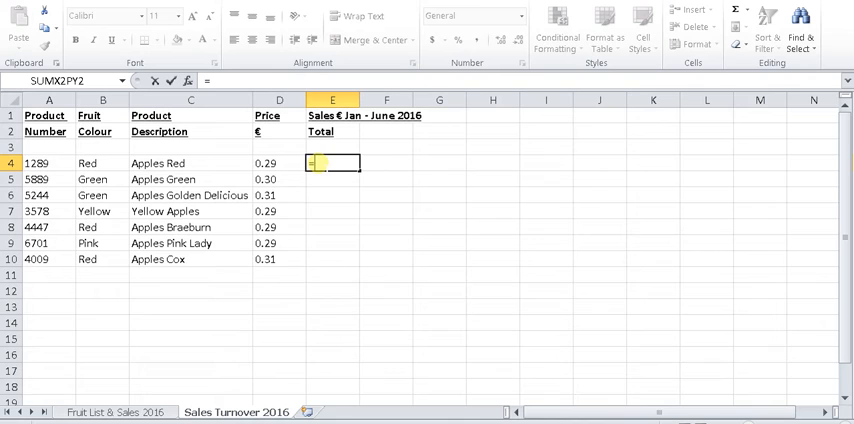
text(vlookup()
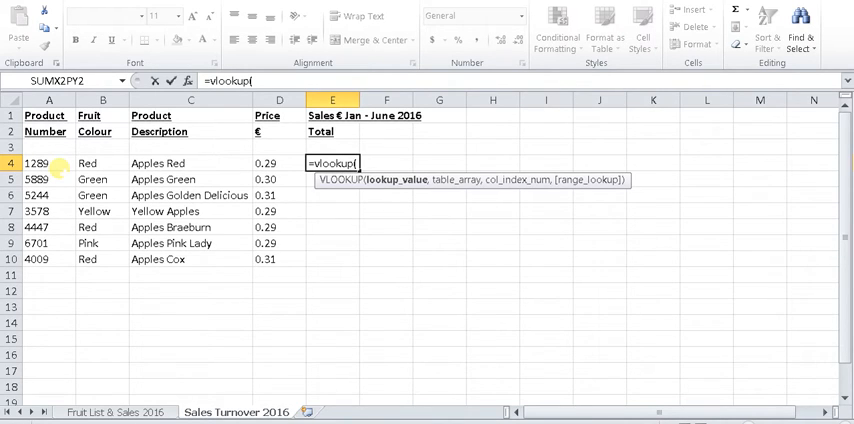
click(48, 163)
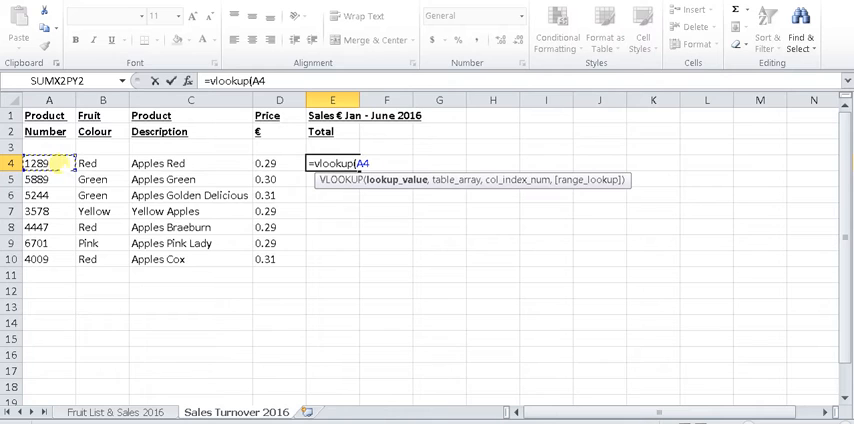
text(,)
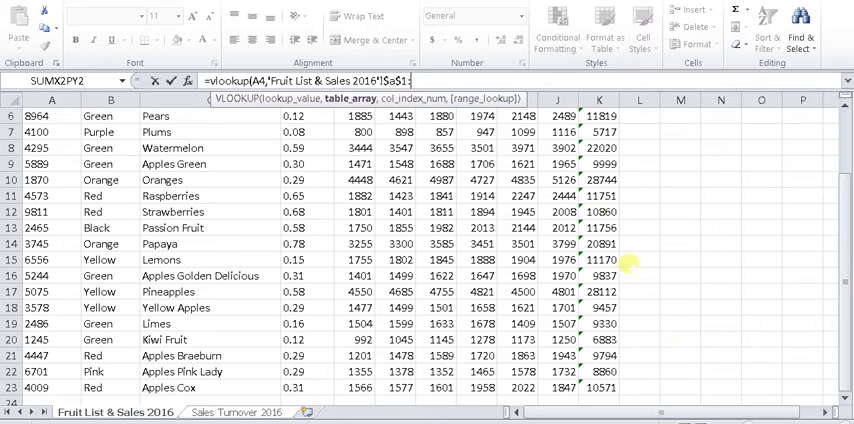
click(600, 291)
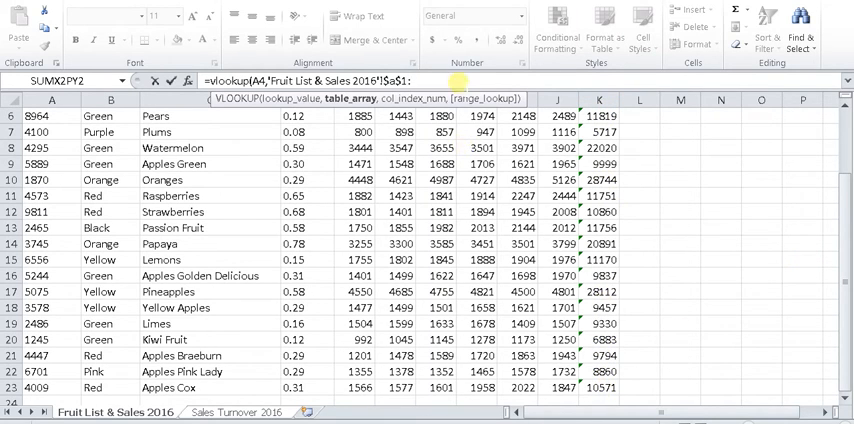
text($)
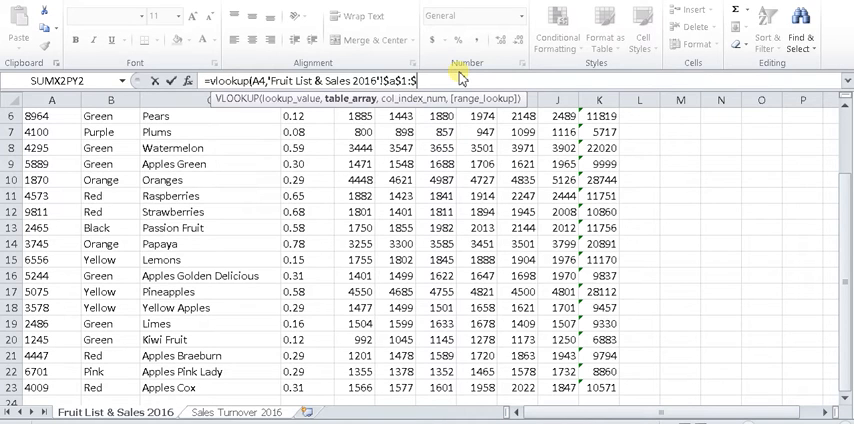
text(k$)
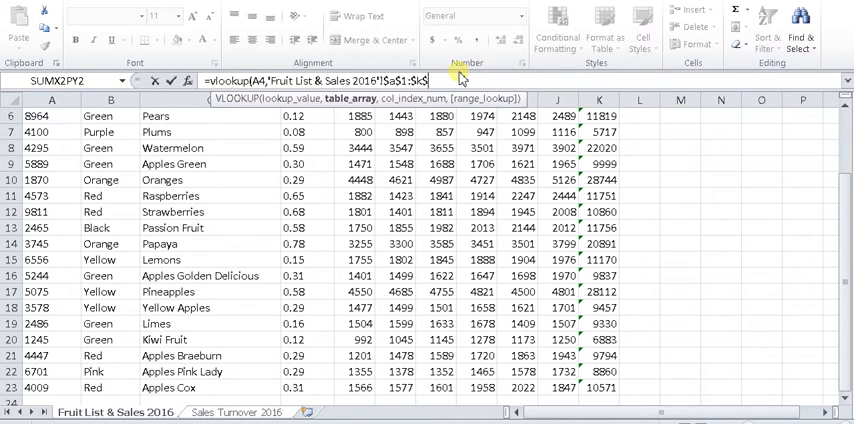
text(23,)
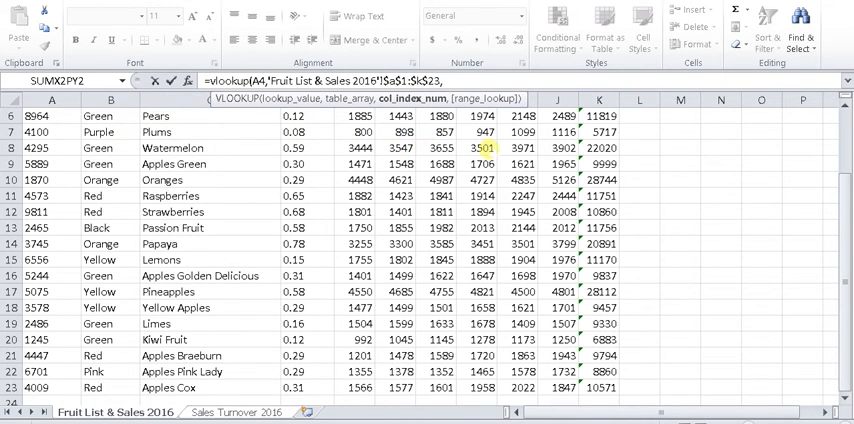
click(594, 147)
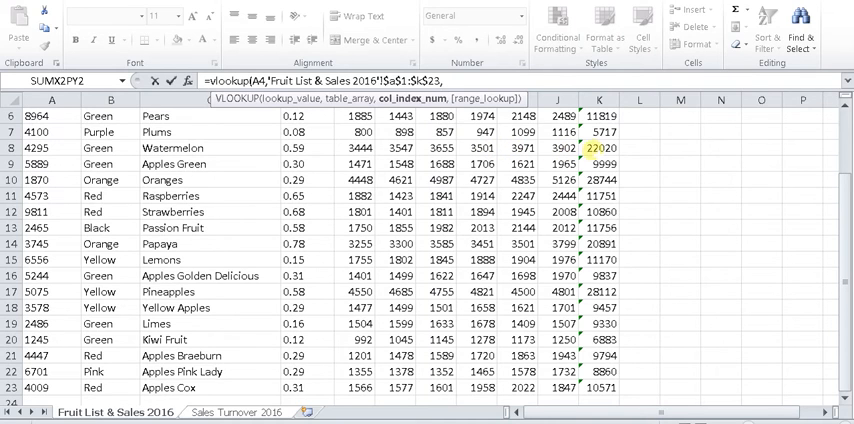
text(11)
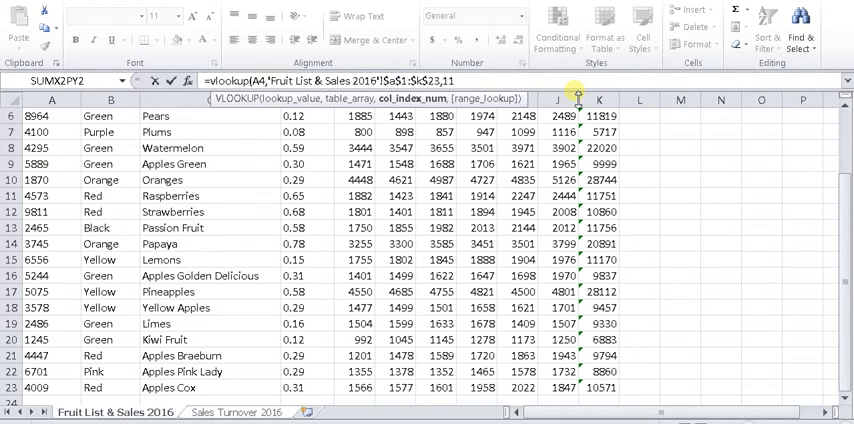
text(,0))
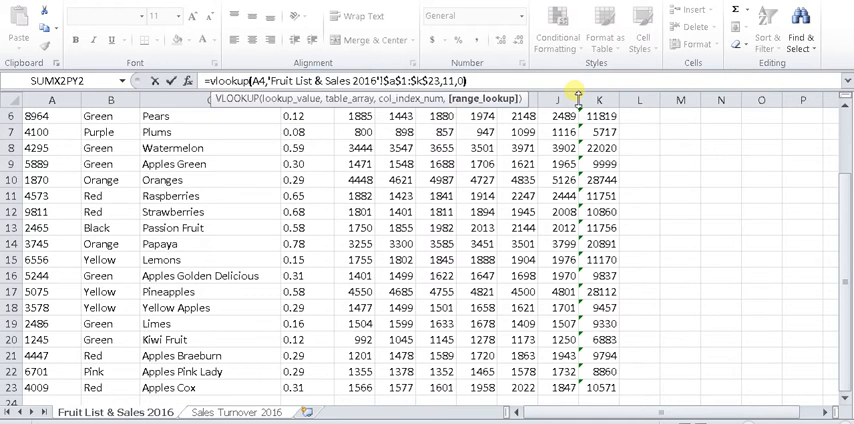
click(236, 411)
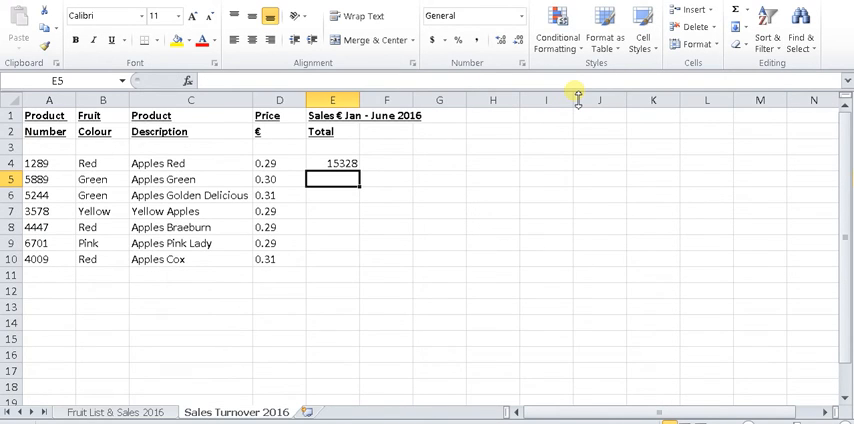
click(332, 162)
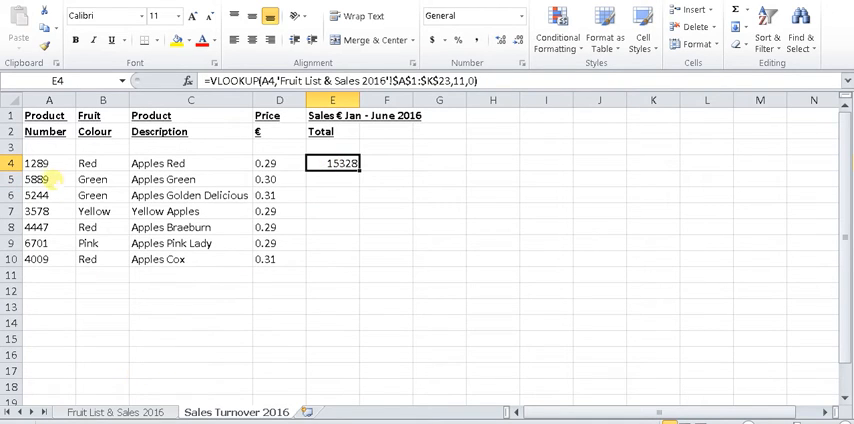
click(48, 162)
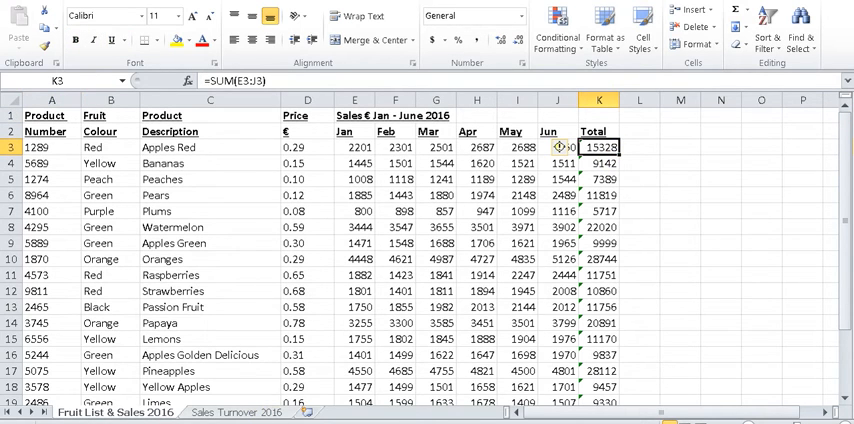
click(234, 412)
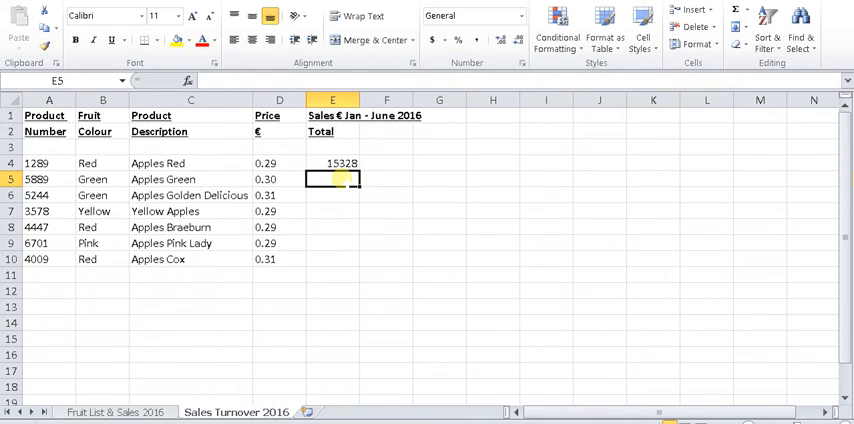
Enter the E5 VLOOKUP on A5, column 11, returning 9999, checking the source sheet afterward.
text(=v)
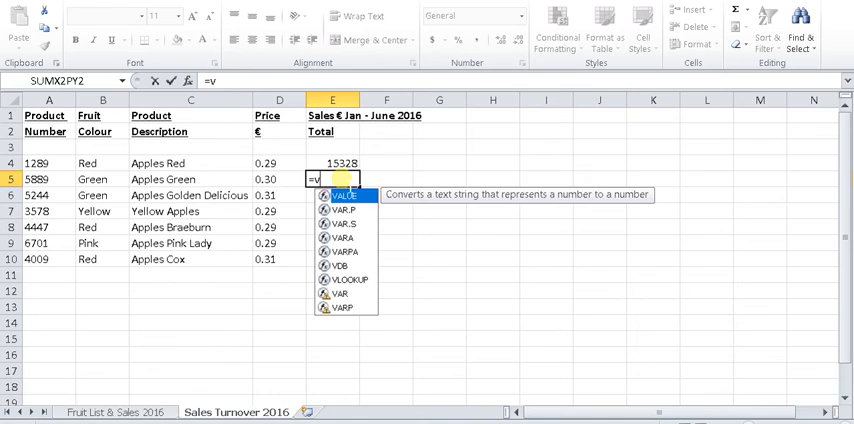
text(lookup()
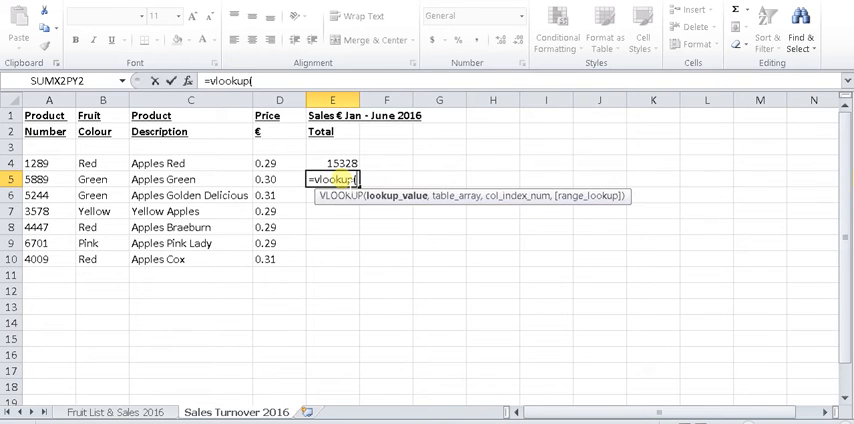
click(48, 179)
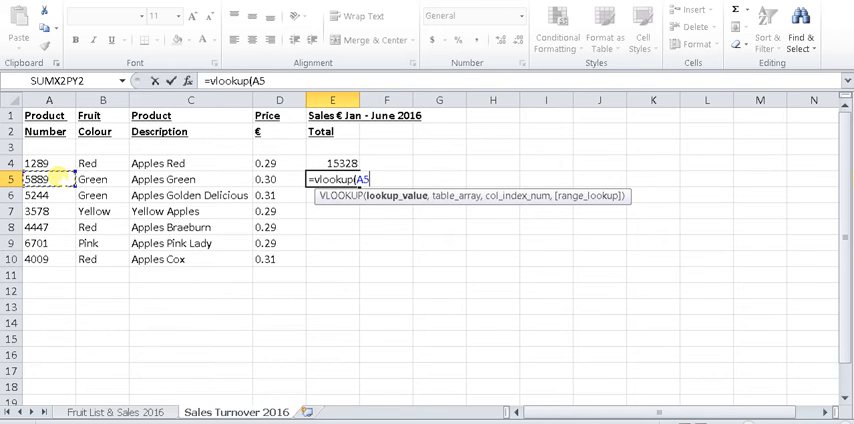
text(,'Fruit List & Sales 2016)
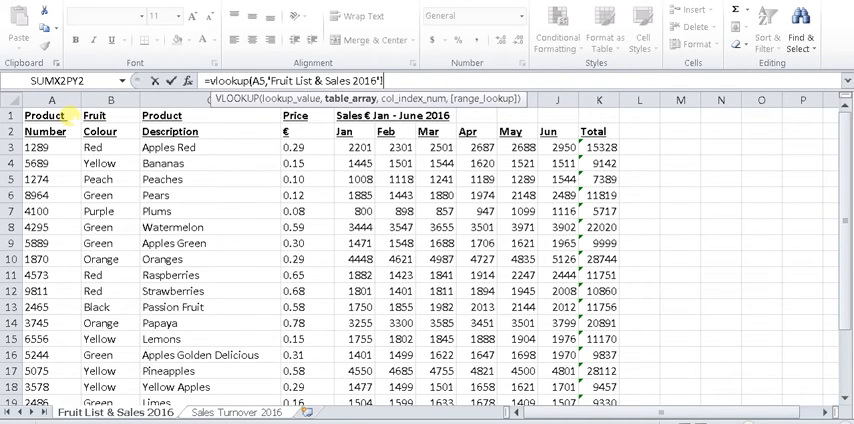
text(!$a$1:)
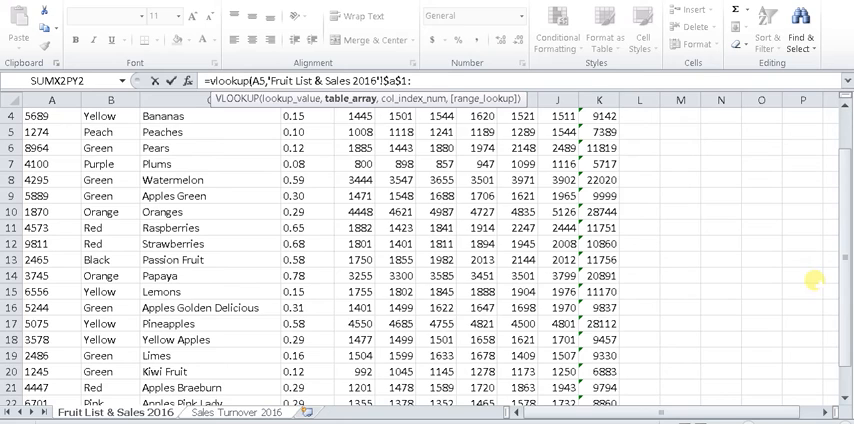
scroll(down, 3)
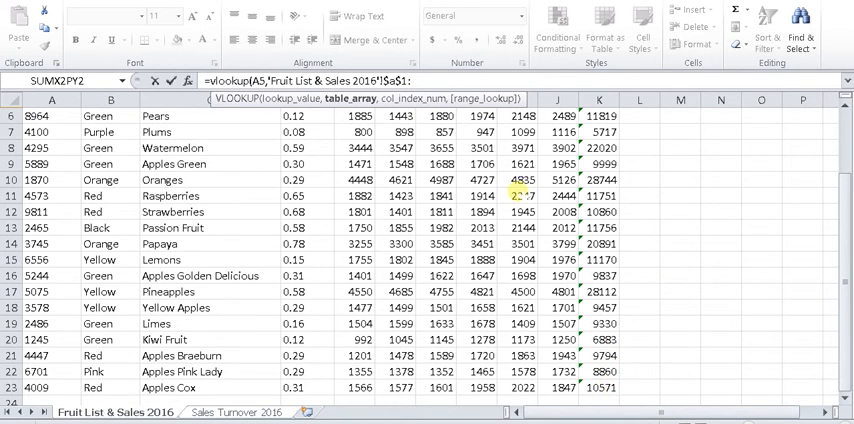
text($k)
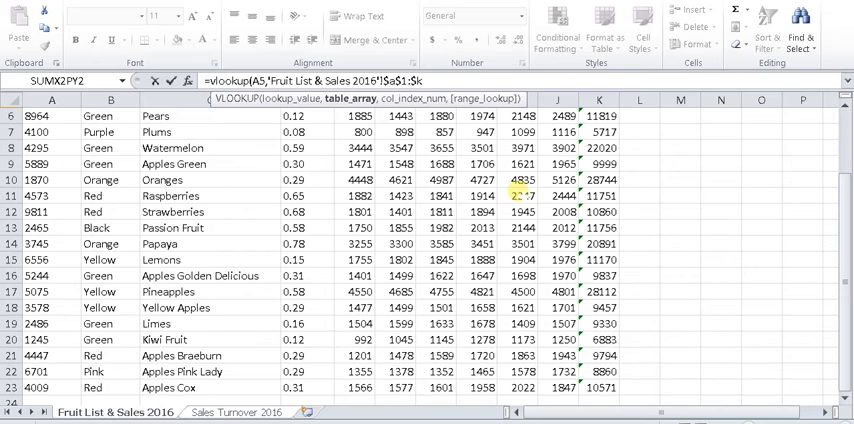
text($23,)
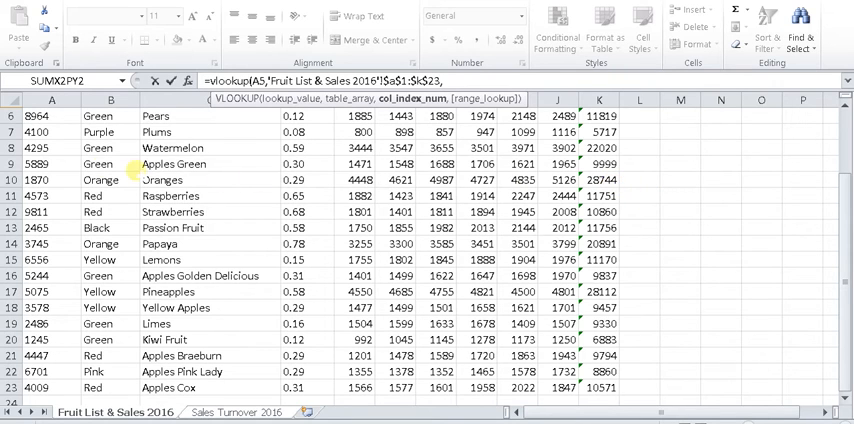
text(11)
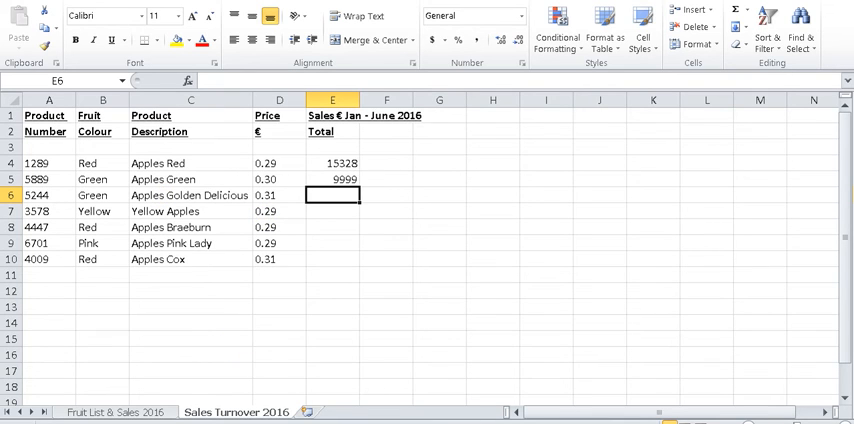
click(114, 411)
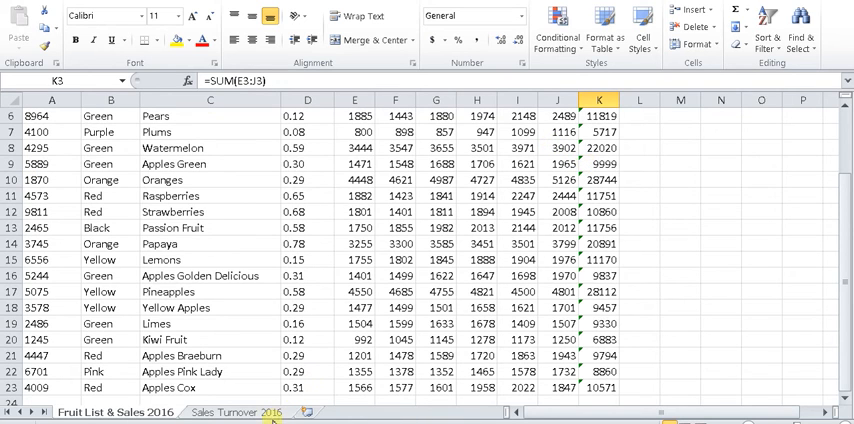
click(234, 412)
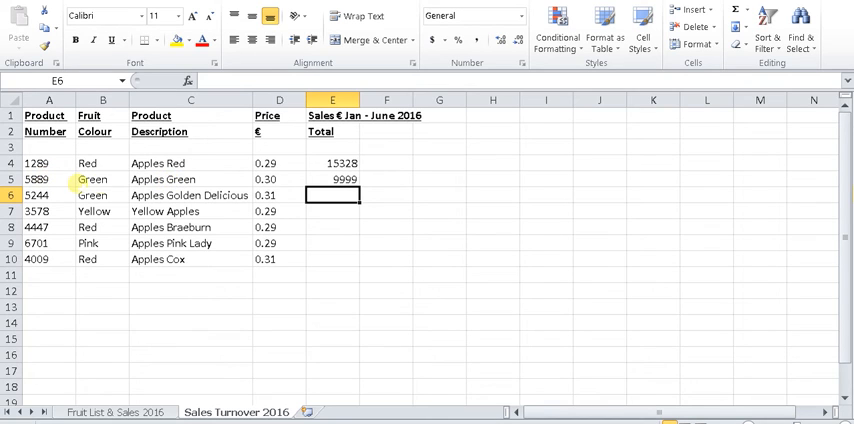
Fill the E5 lookup formula down through E10 for the remaining apple products.
click(333, 179)
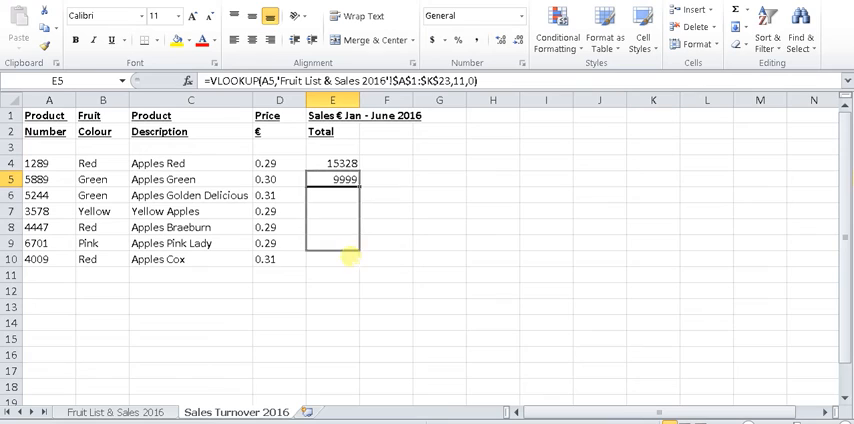
drag(352, 188, 352, 260)
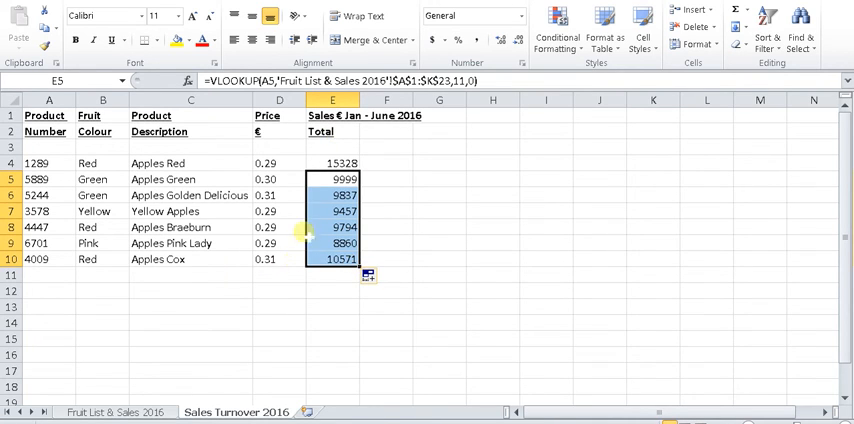
mouse_move(210, 277)
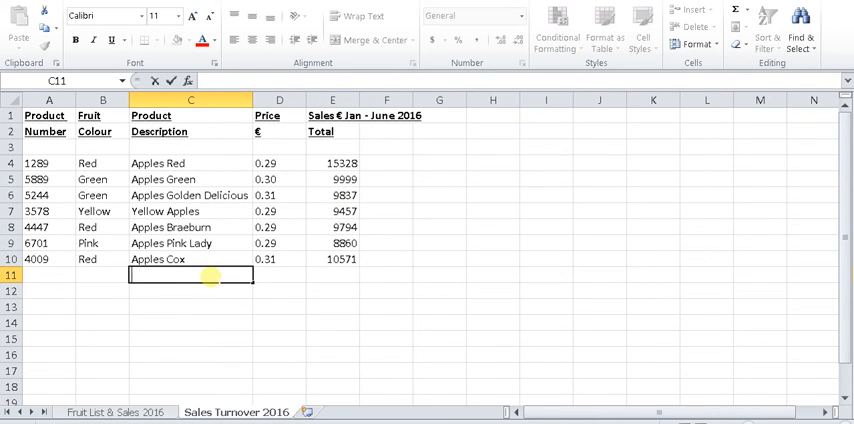
Label C11 TOTAL SALES, enter =SUM(E4:E10) in E11, and bold the row.
text(TOTAL SALES)
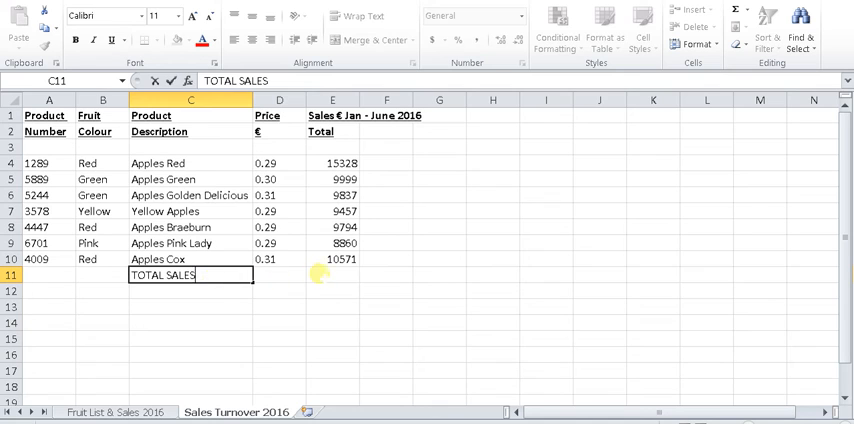
click(332, 274)
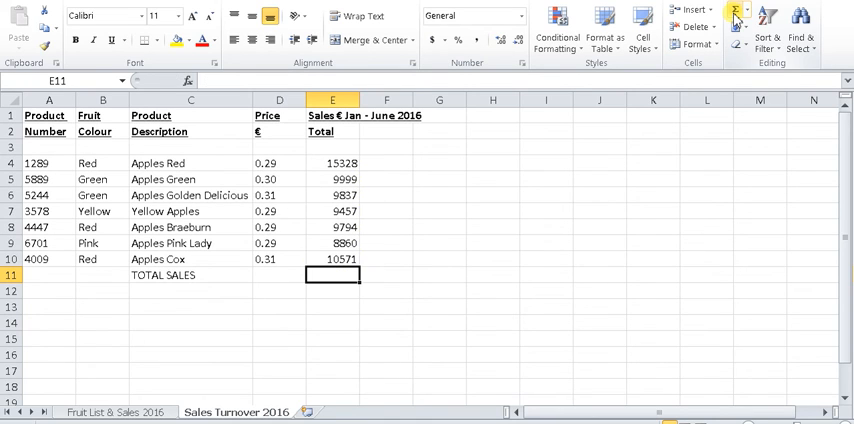
click(712, 10)
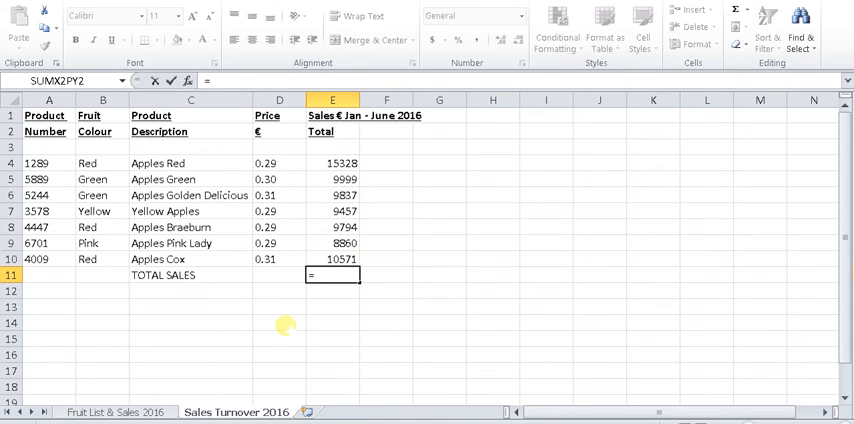
text(sum(E4)
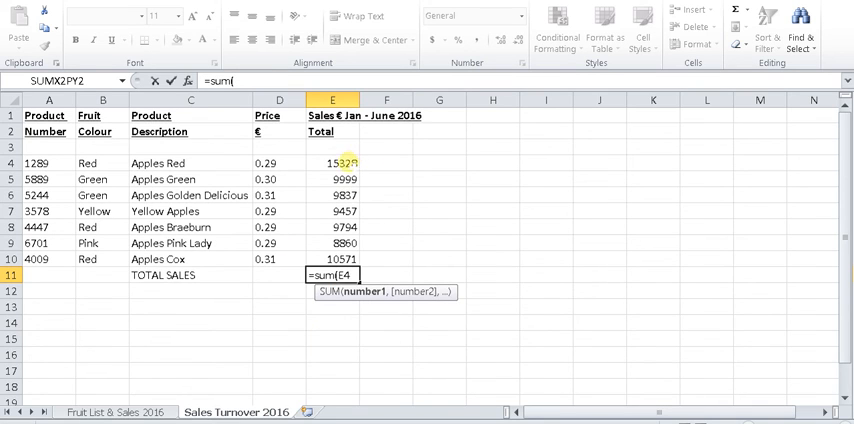
drag(333, 163, 333, 259)
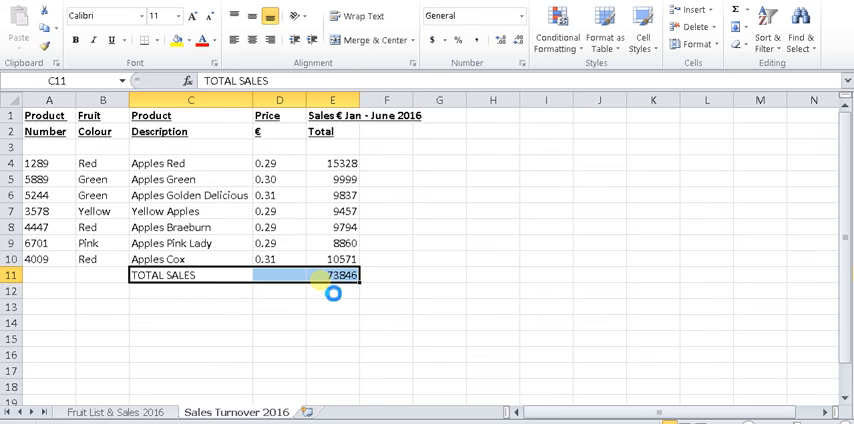
click(75, 40)
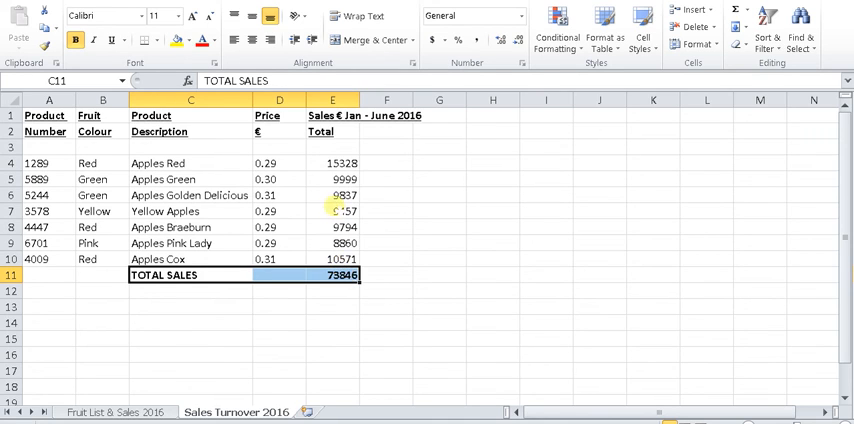
click(333, 163)
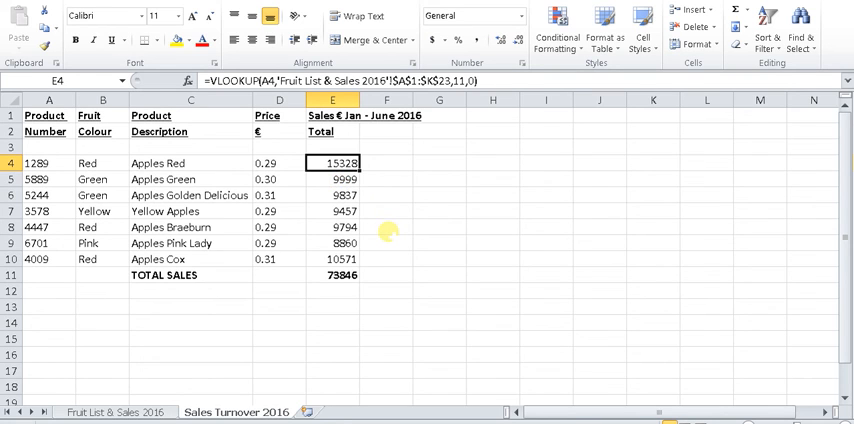
mouse_move(687, 330)
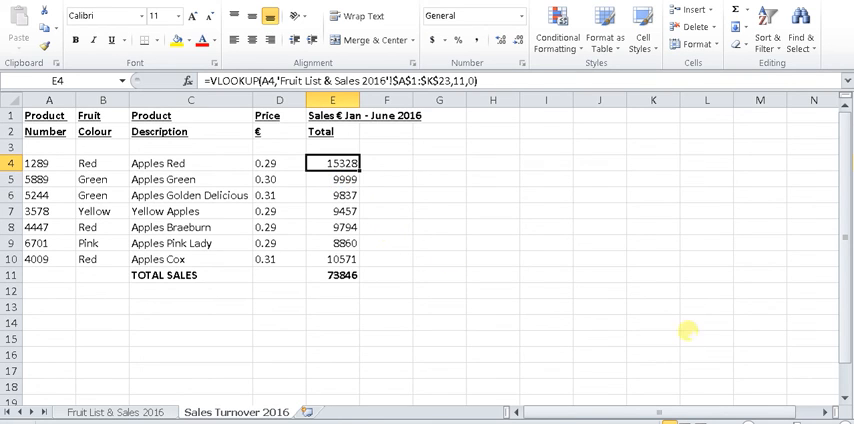